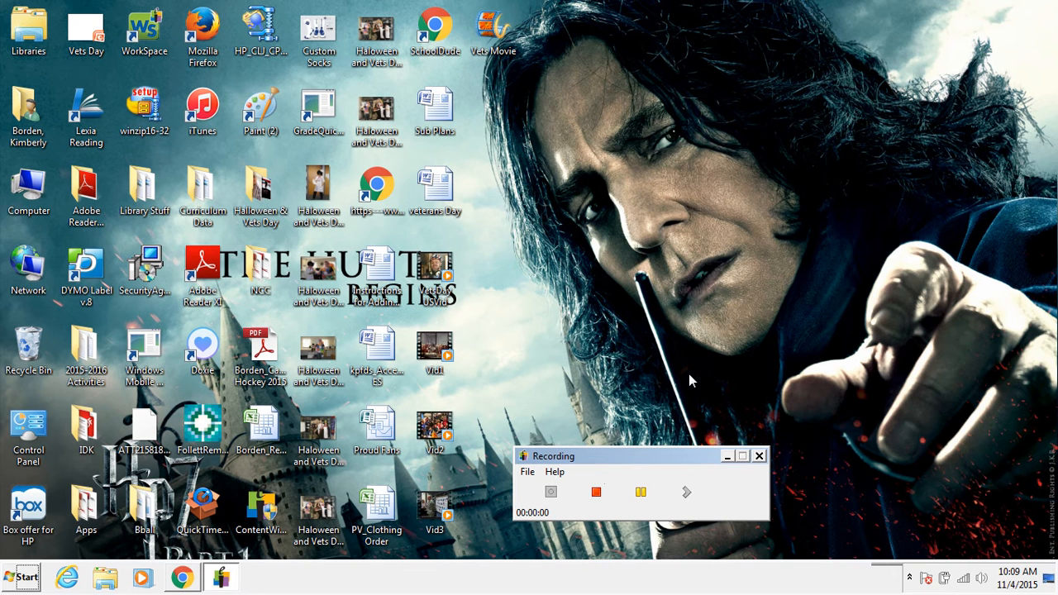
mouse_move(175, 509)
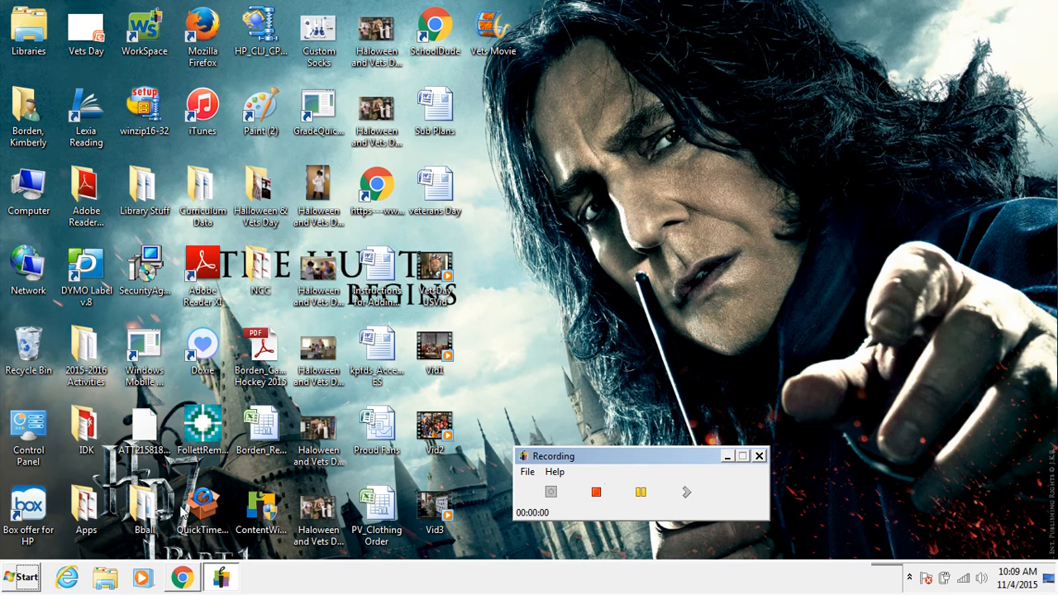
Bring up the Start menu with its program list and search box.
left_click(29, 575)
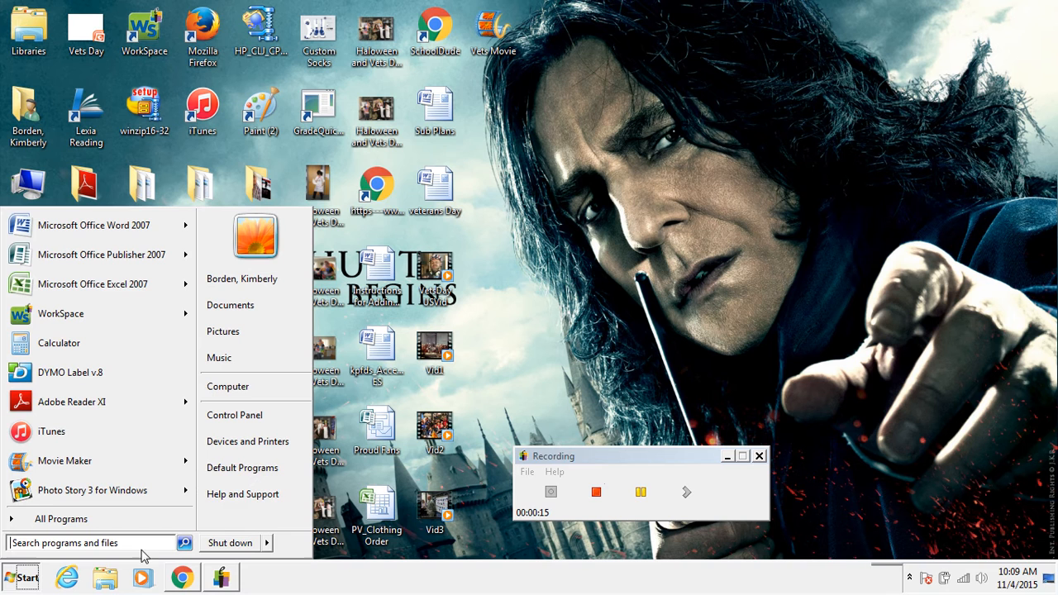
mouse_move(255, 439)
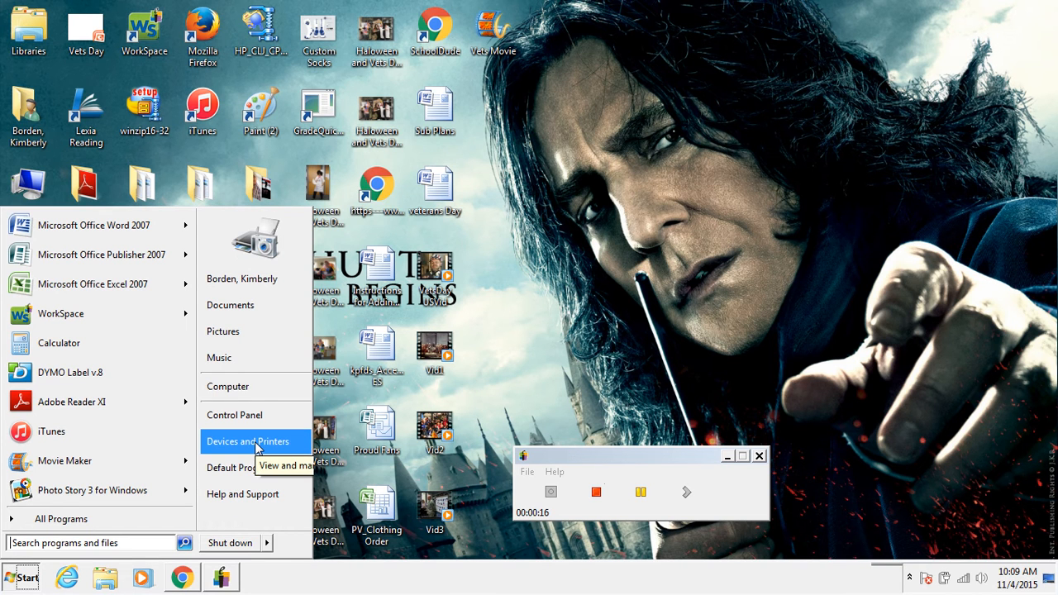
Begin the Add Printer wizard for a network, wireless or Bluetooth printer.
left_click(248, 441)
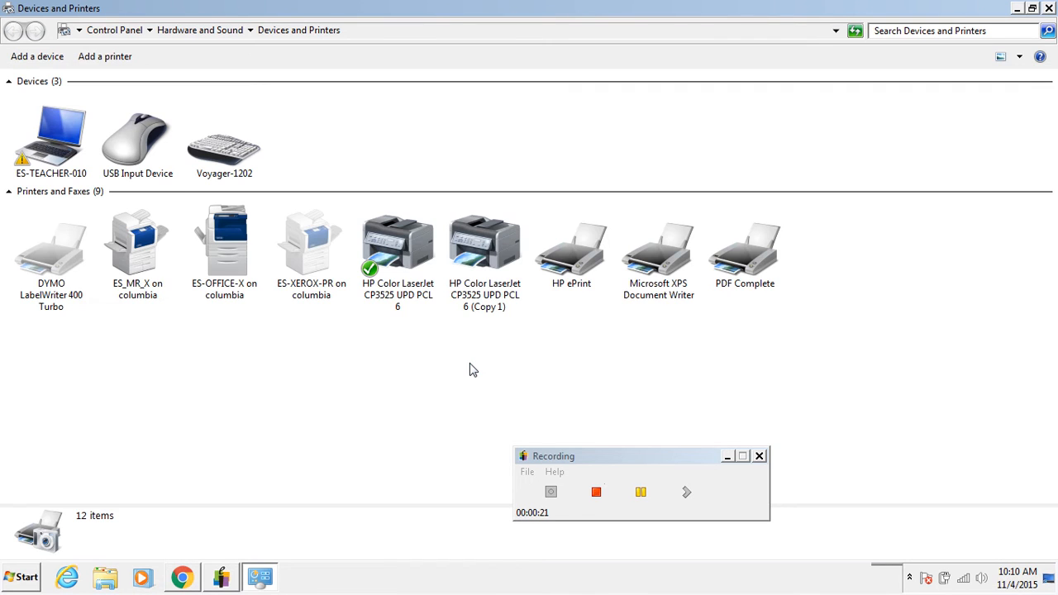
mouse_move(119, 101)
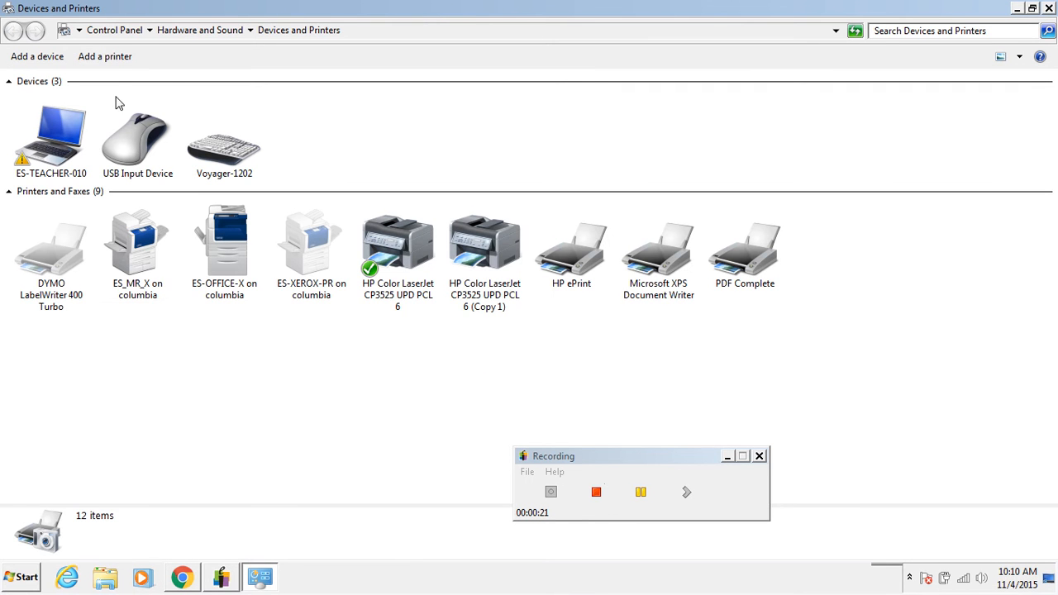
left_click(102, 56)
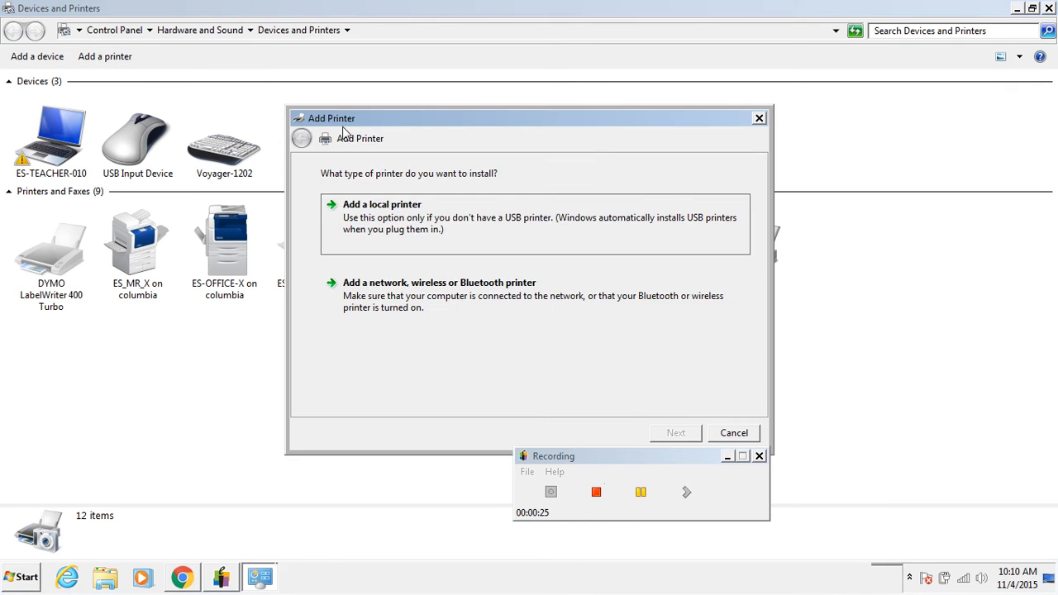
mouse_move(412, 309)
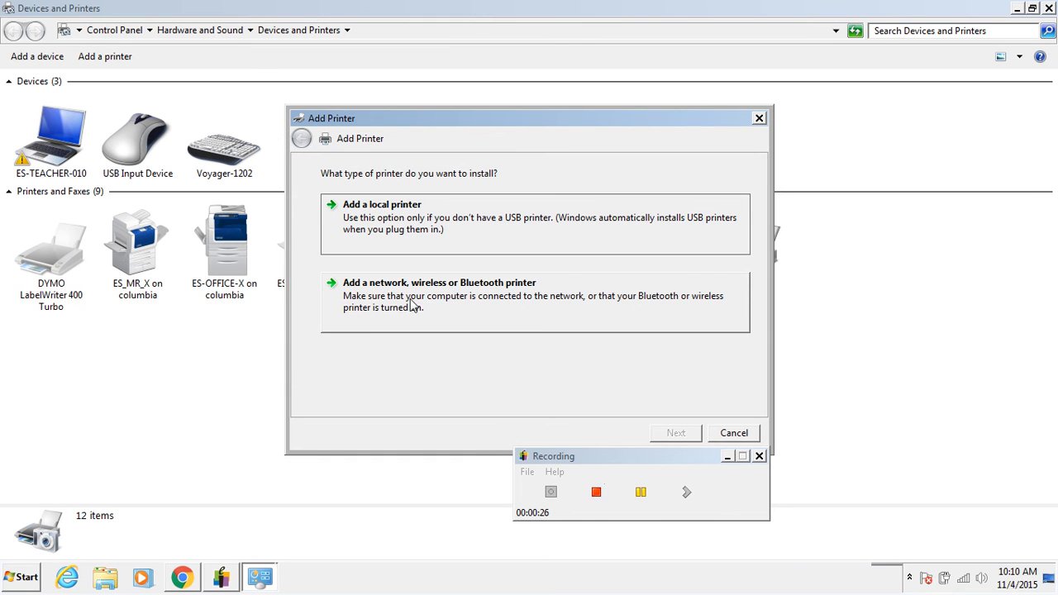
mouse_move(460, 301)
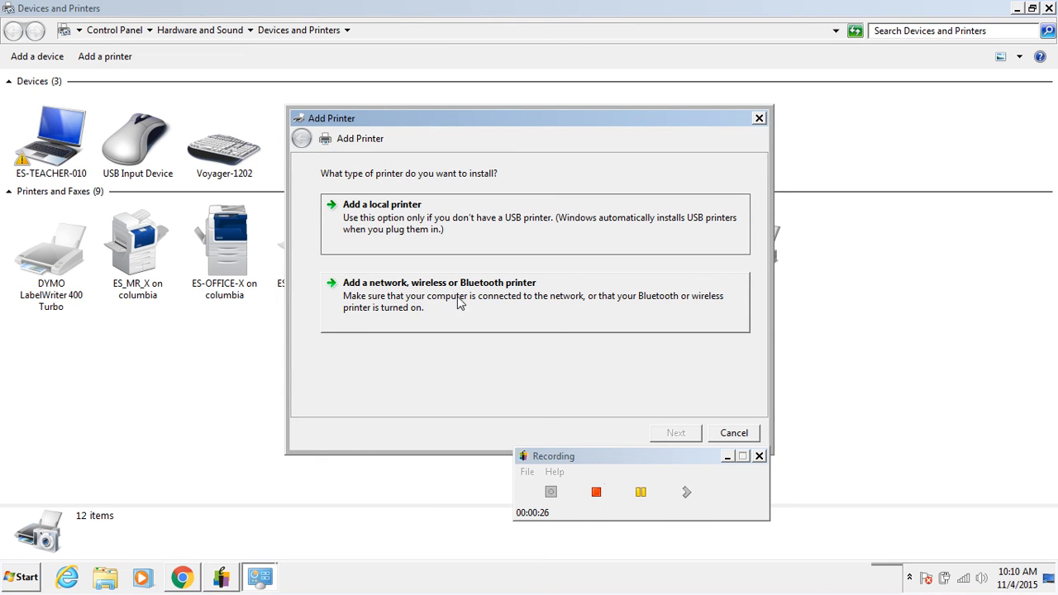
left_click(440, 282)
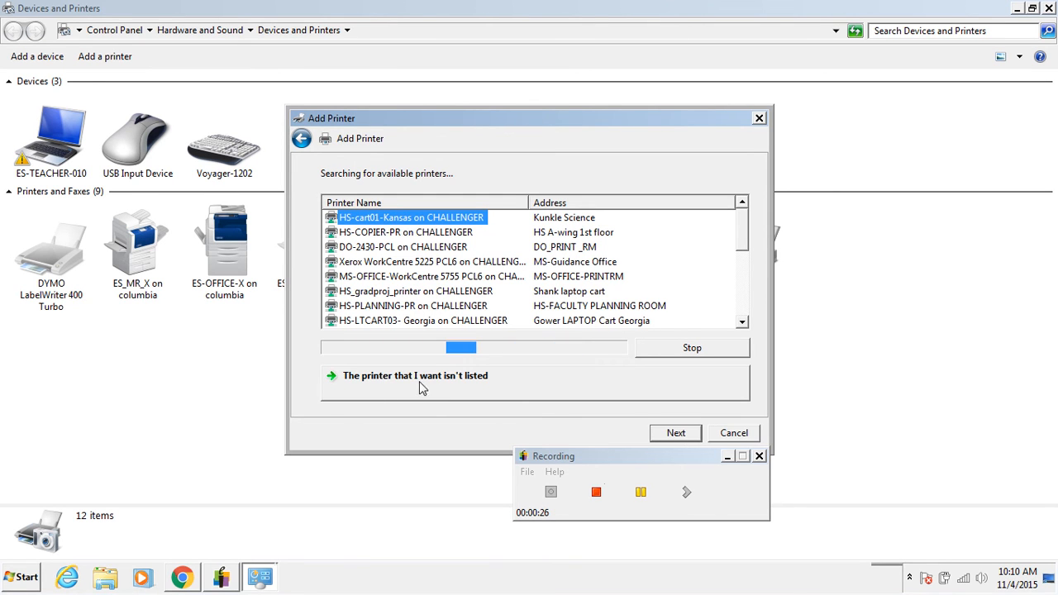
Enter the shared printer \\columbia\ES_MR_X by name and submit it for installation.
left_click(415, 377)
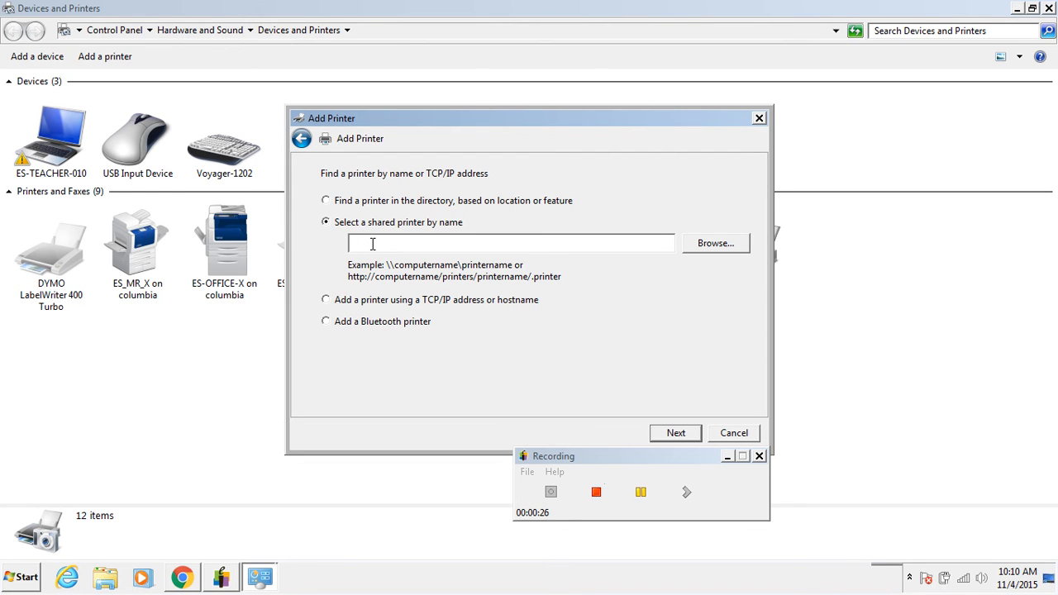
type("\\")
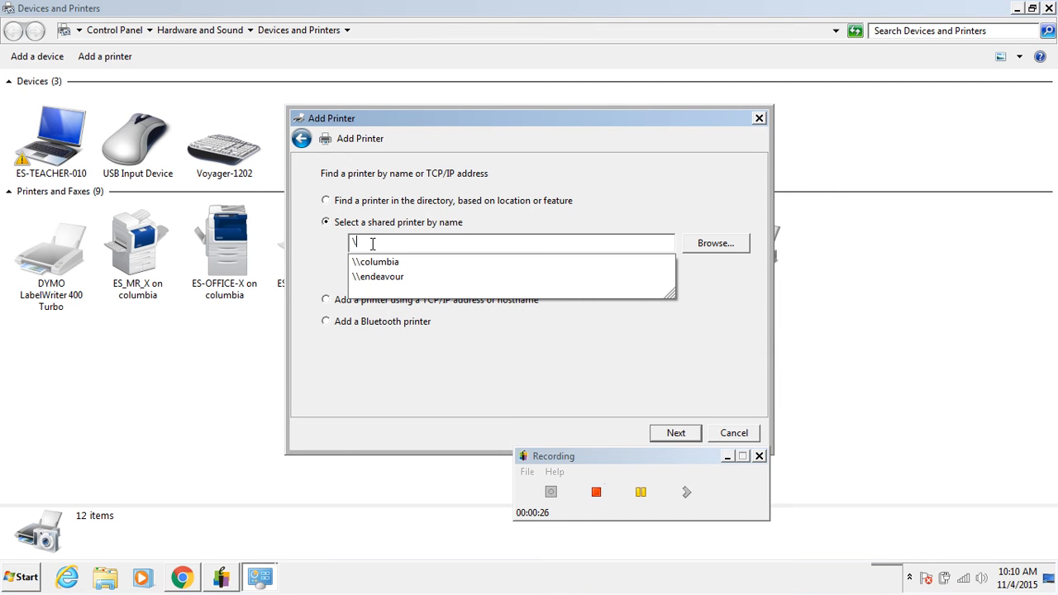
type("\\")
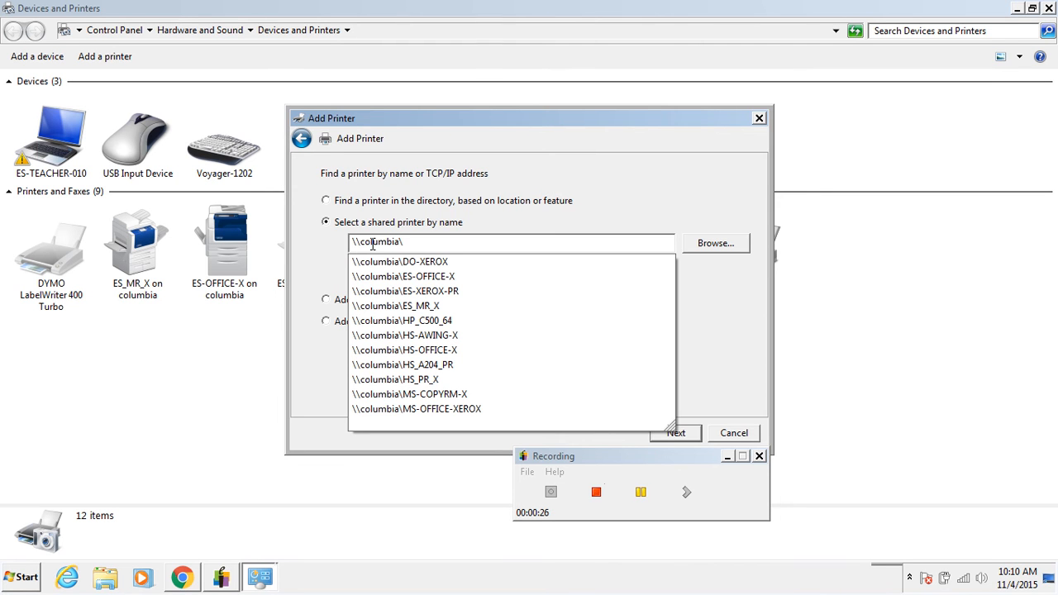
type("ES_")
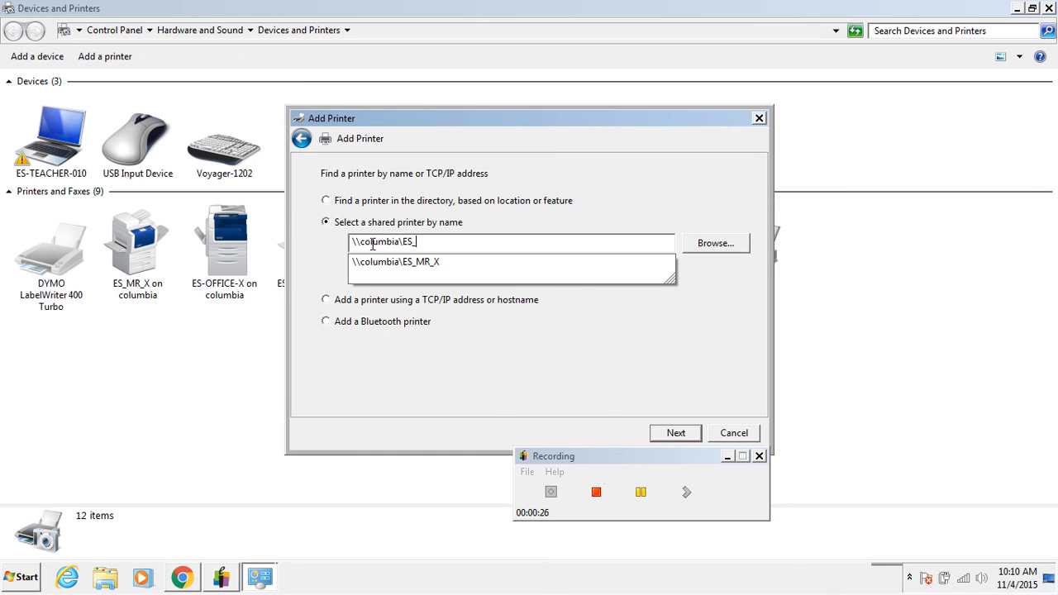
type("MR_X")
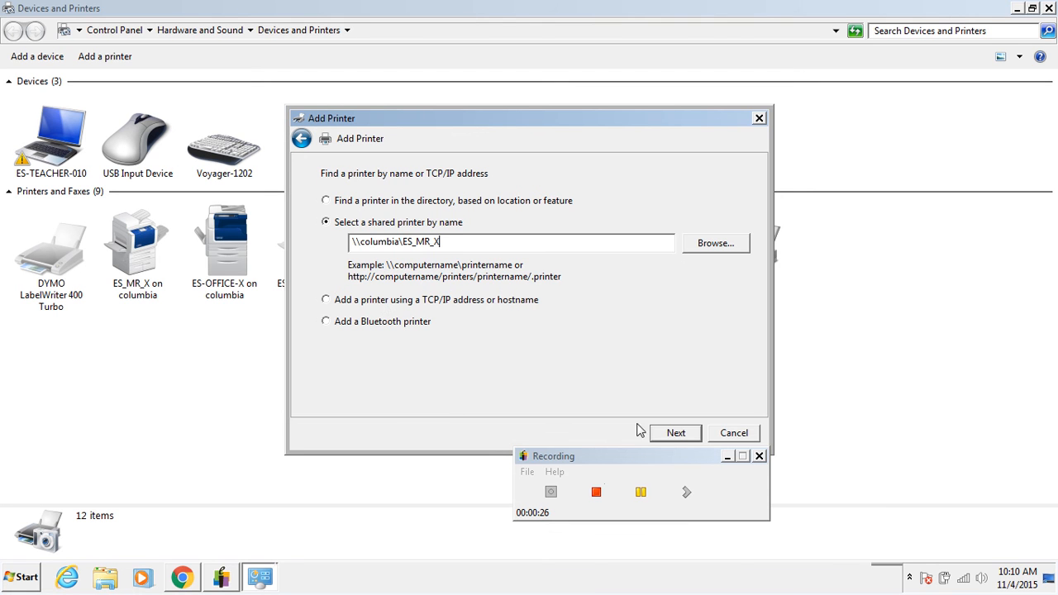
left_click(675, 434)
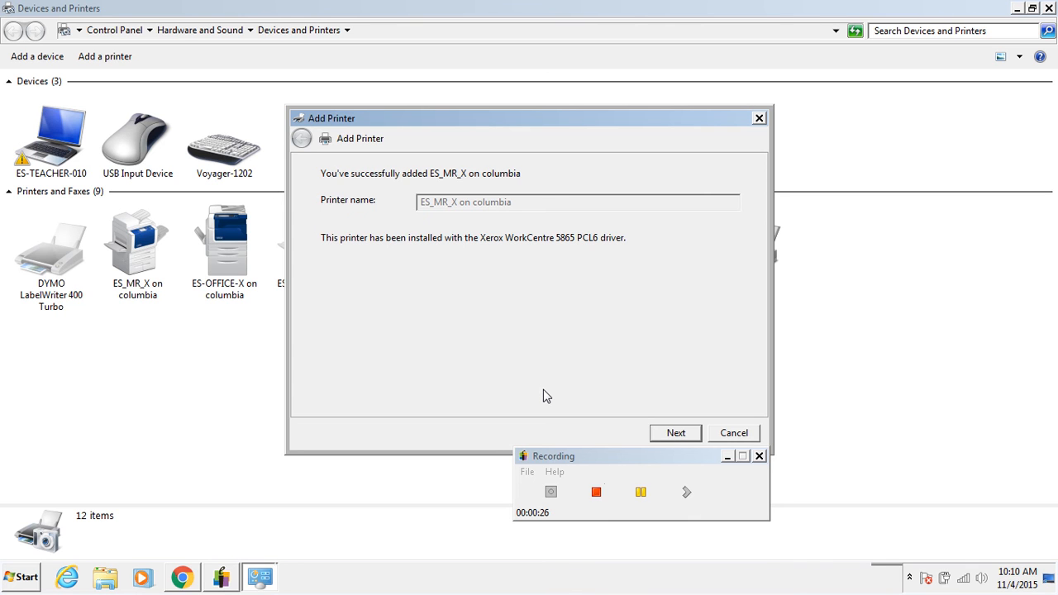
mouse_move(678, 436)
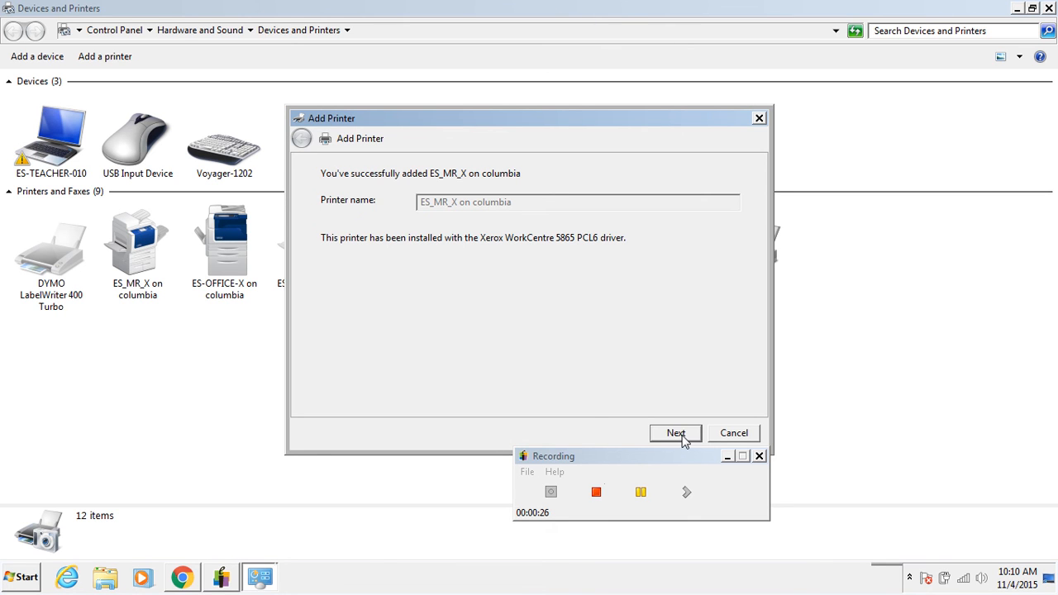
Continue past the 'successfully added ES_MR_X on columbia' notice to the final wizard page.
left_click(675, 433)
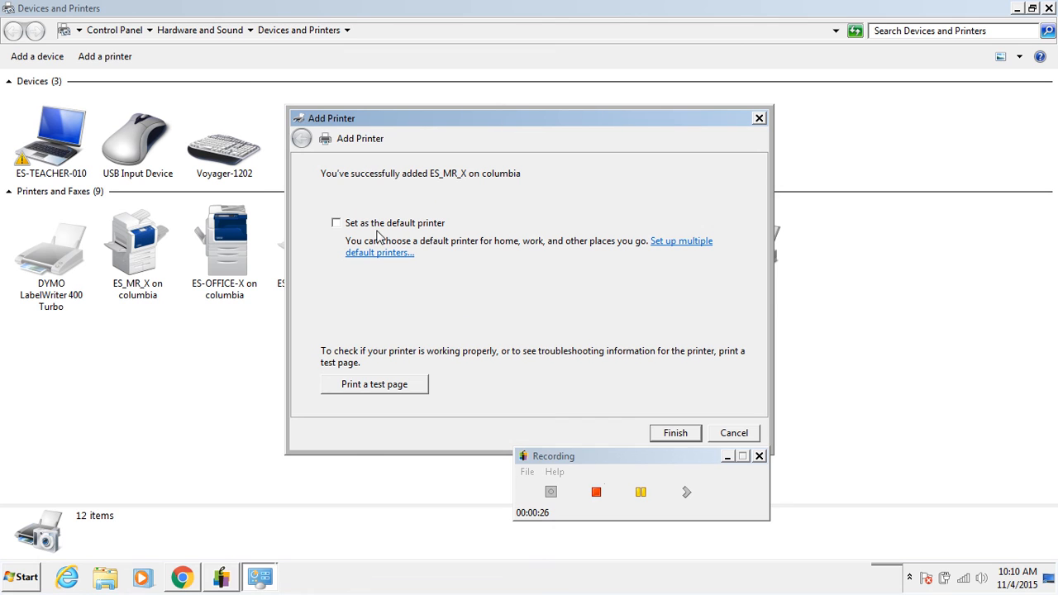
mouse_move(380, 297)
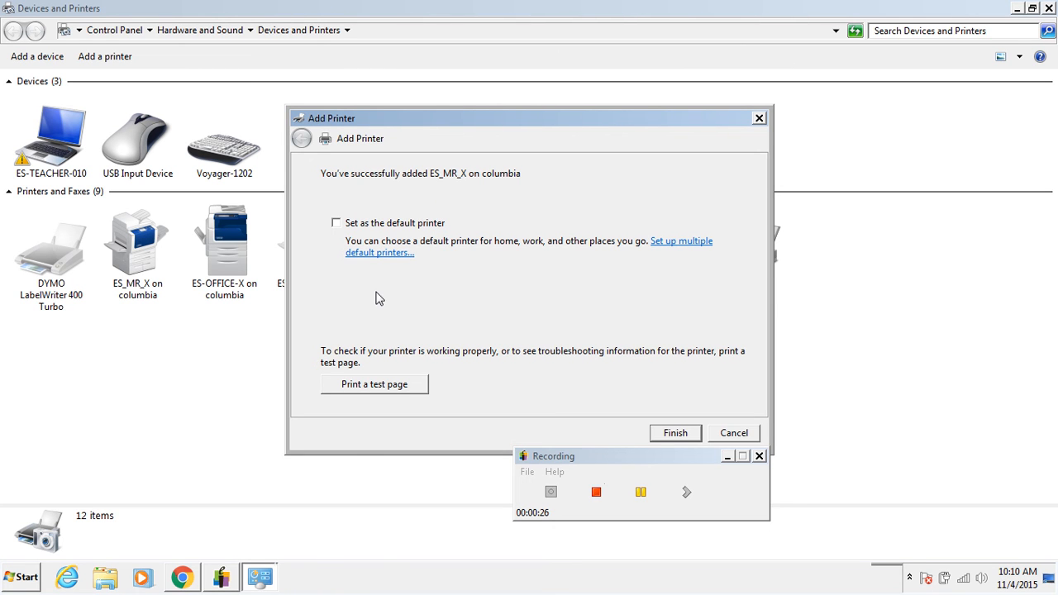
mouse_move(374, 396)
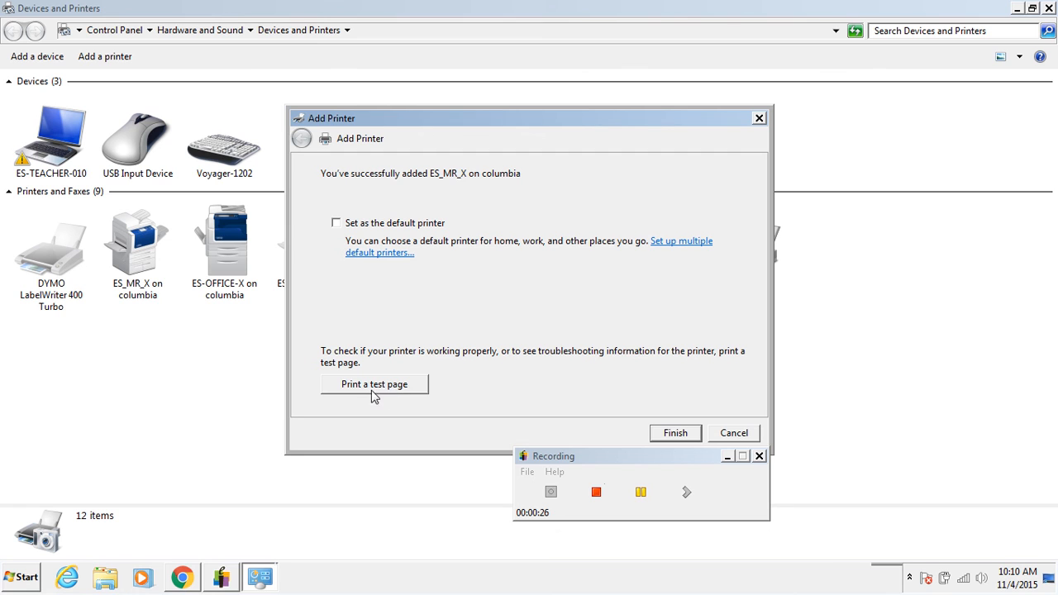
mouse_move(380, 398)
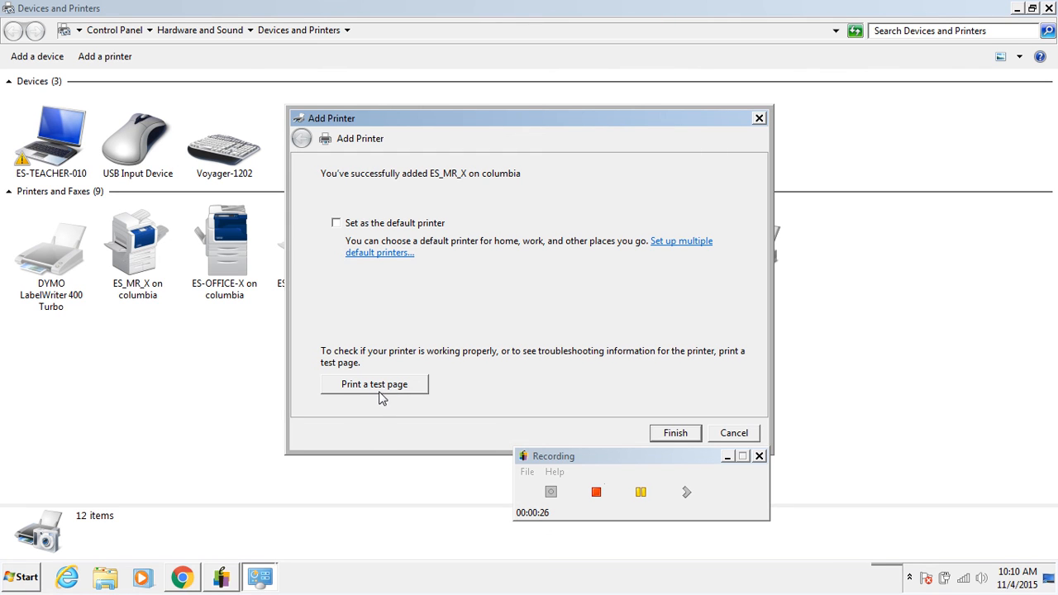
mouse_move(386, 388)
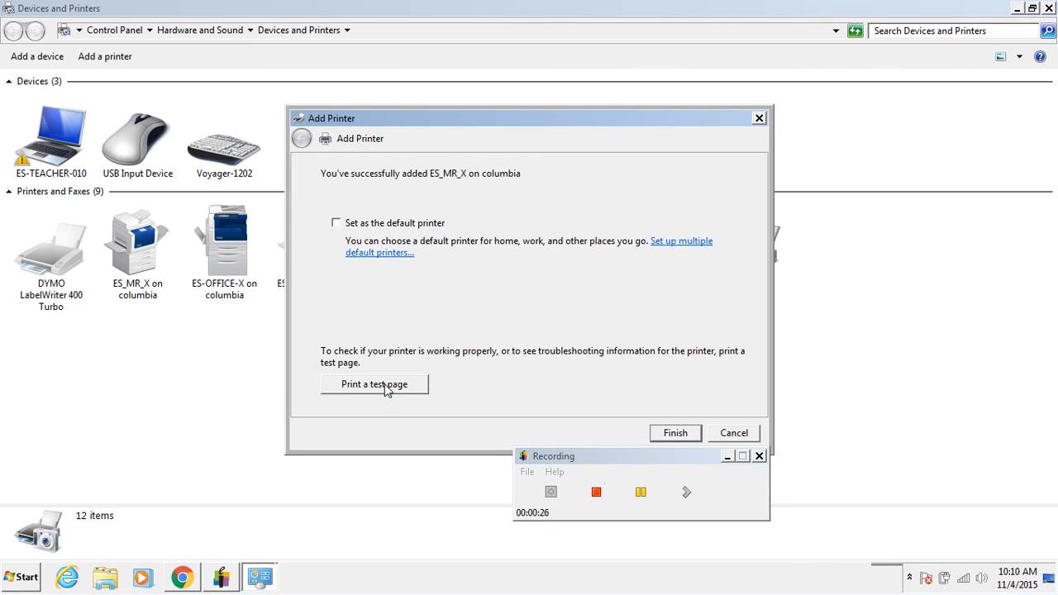
mouse_move(612, 373)
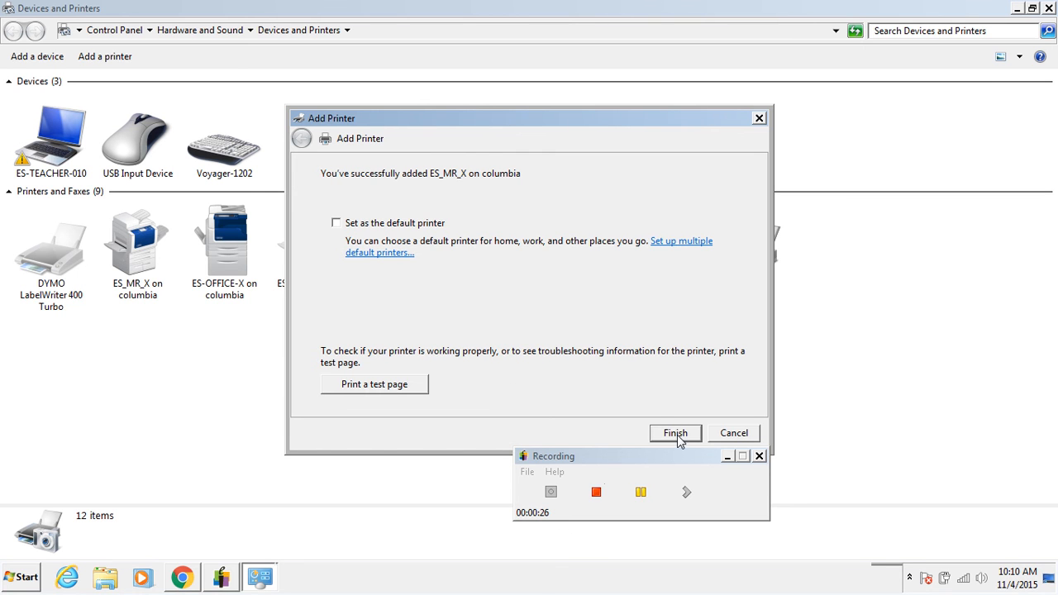
Finish the wizard and select ES_MR_X on columbia to confirm it shows Network Connected.
left_click(674, 433)
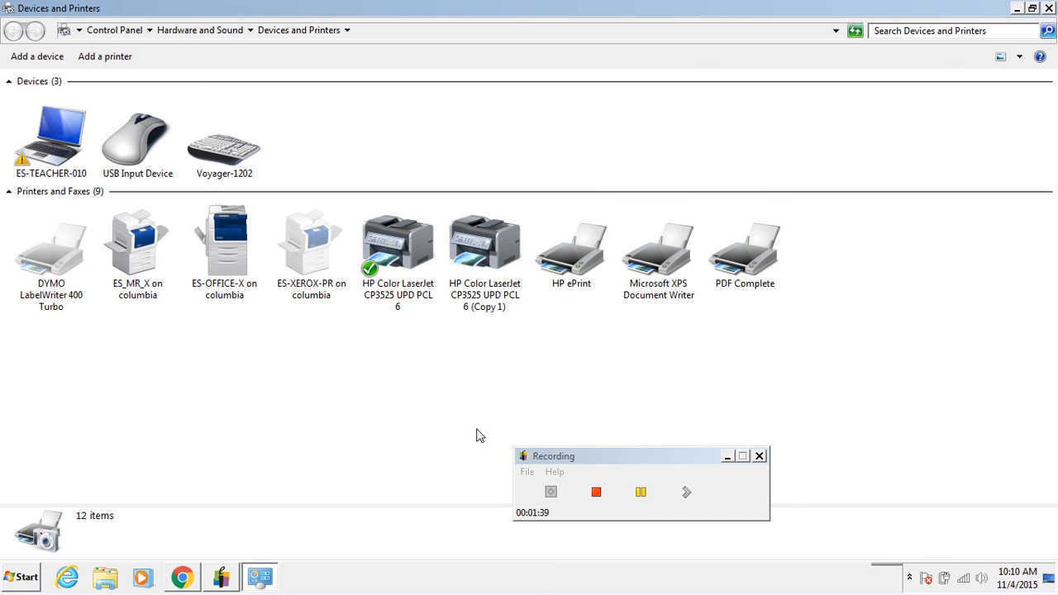
mouse_move(205, 251)
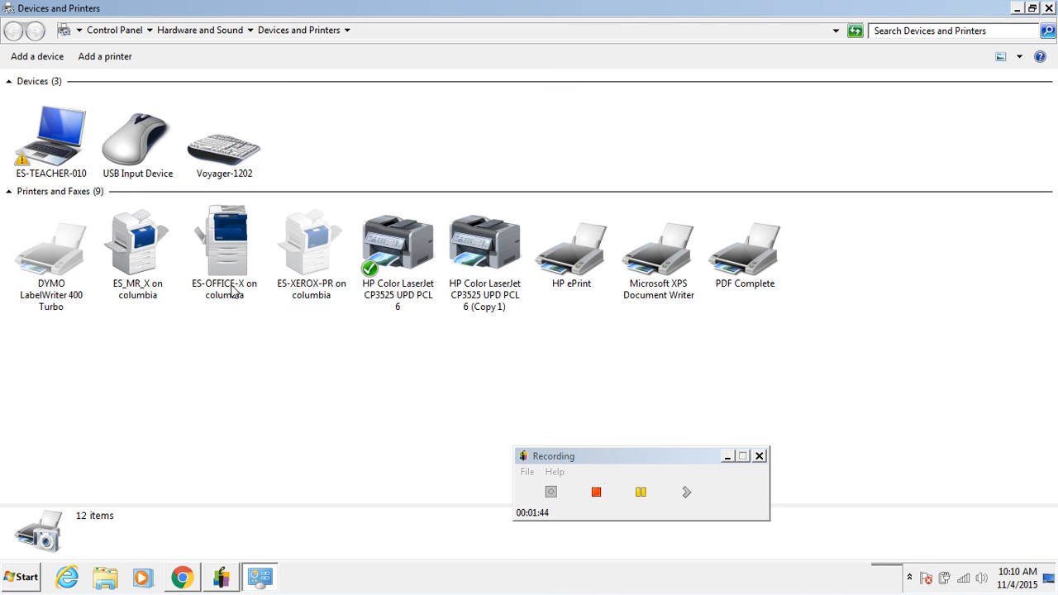
mouse_move(169, 342)
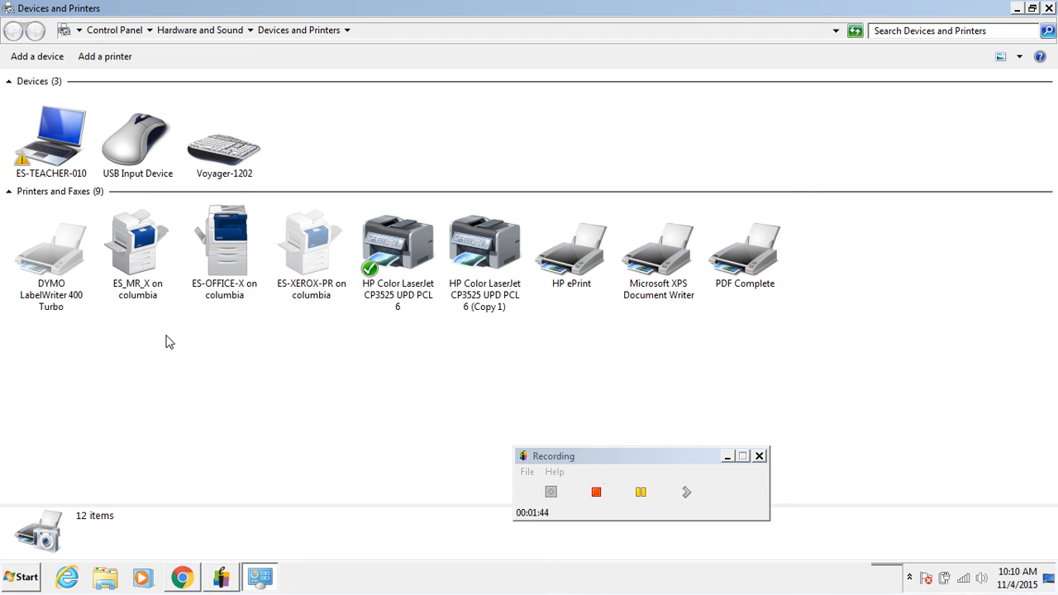
mouse_move(125, 296)
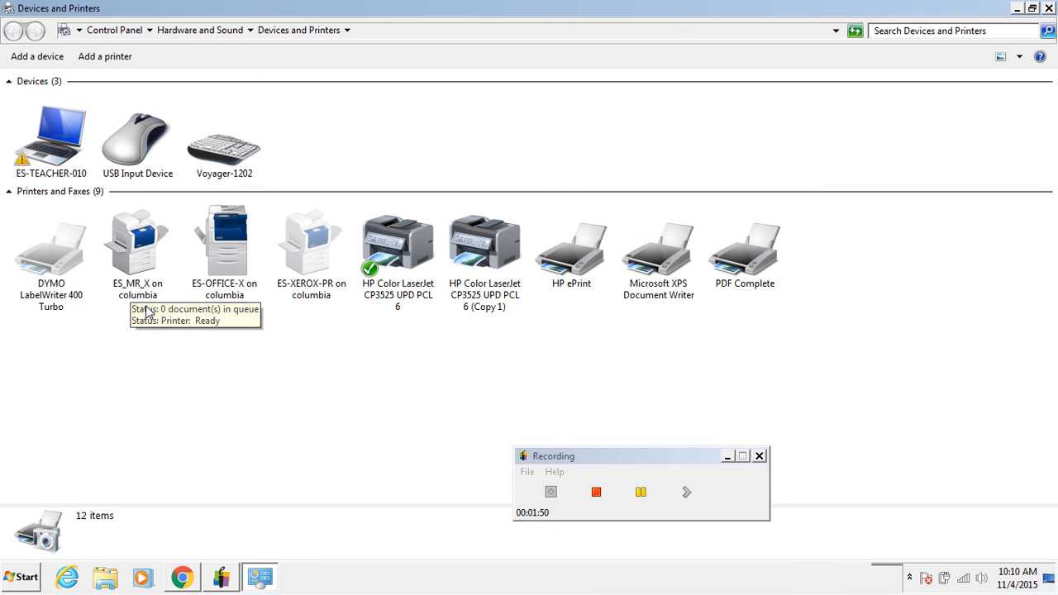
mouse_move(139, 309)
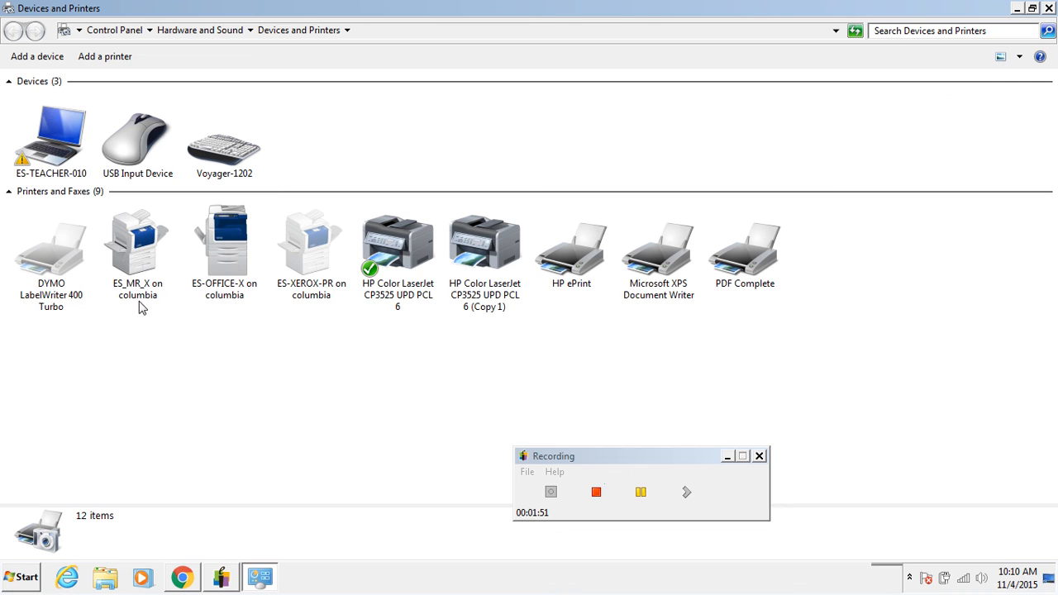
mouse_move(175, 300)
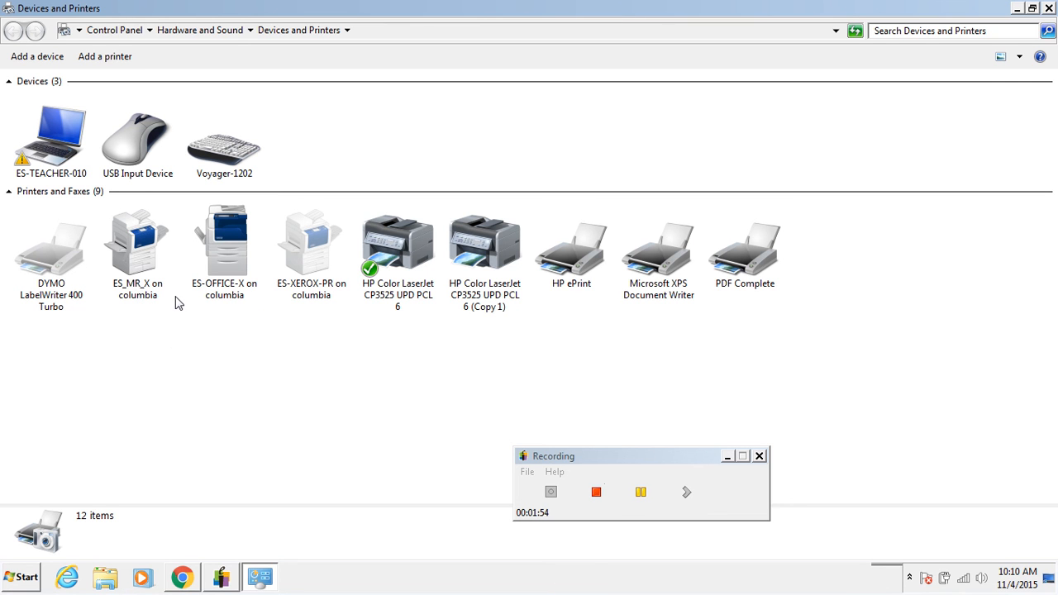
left_click(137, 244)
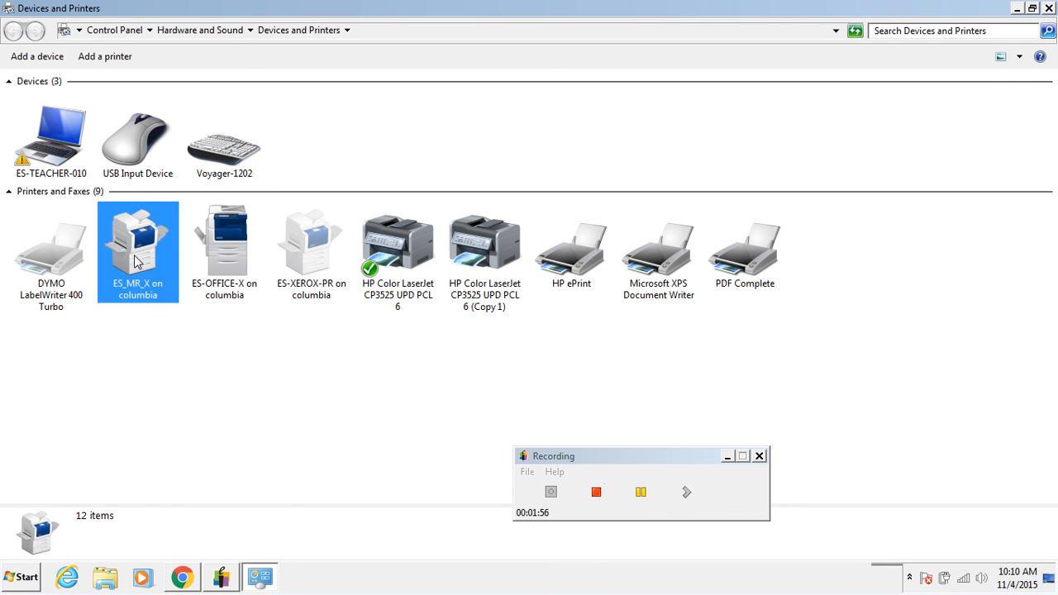
left_click(137, 248)
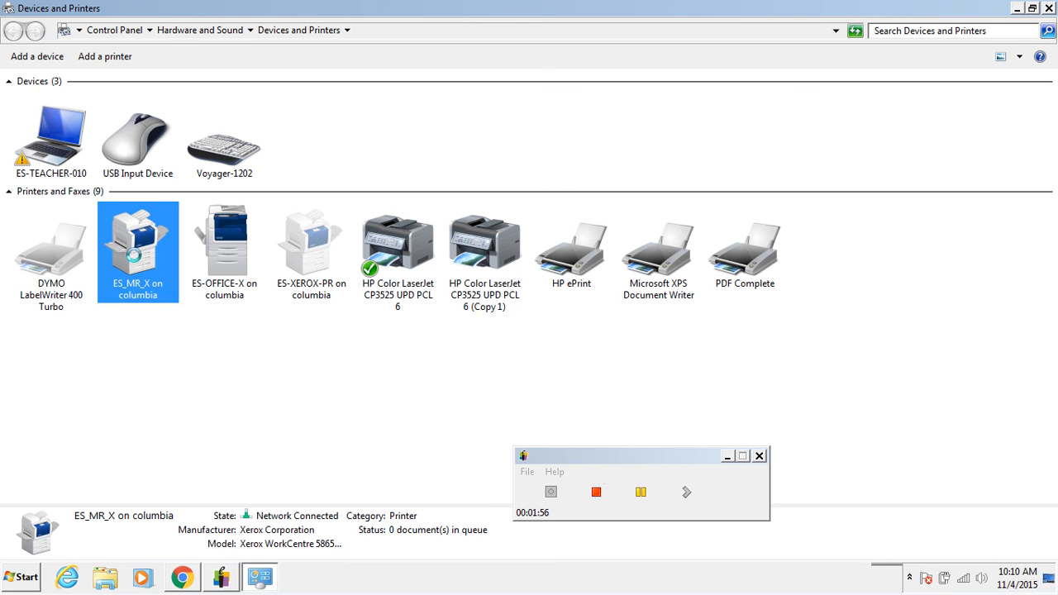
In ES_MR_X's printing preferences, choose Secure Print as the job type and confirm with OK.
right_click(139, 239)
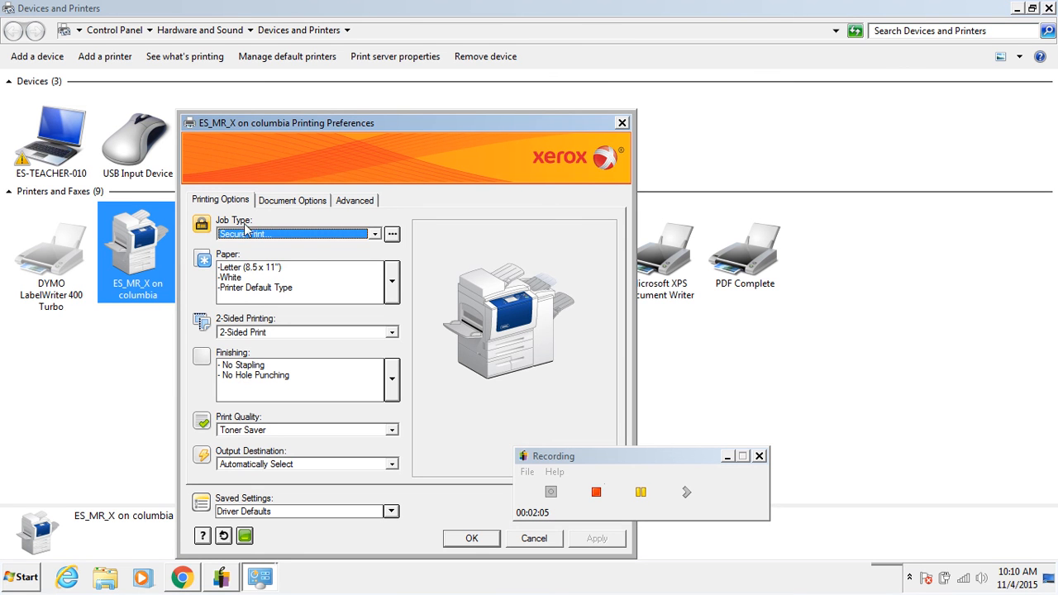
left_click(375, 234)
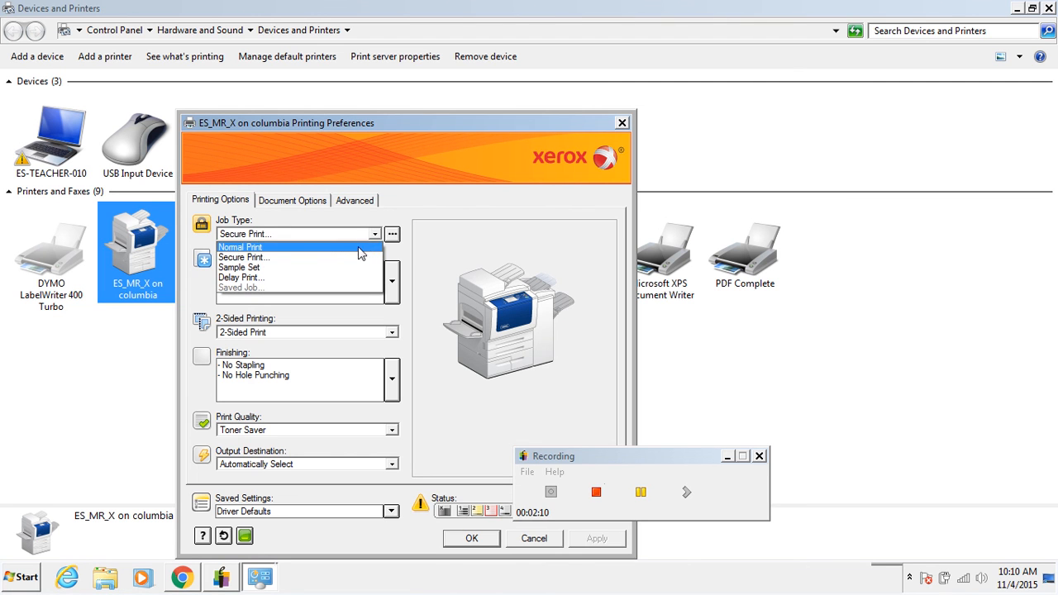
left_click(245, 257)
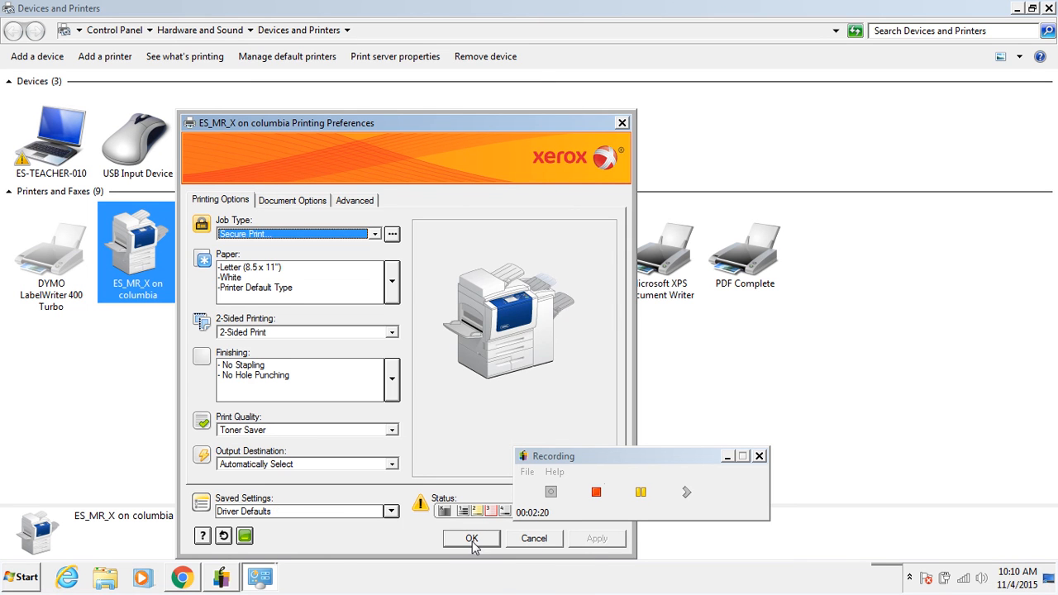
left_click(471, 539)
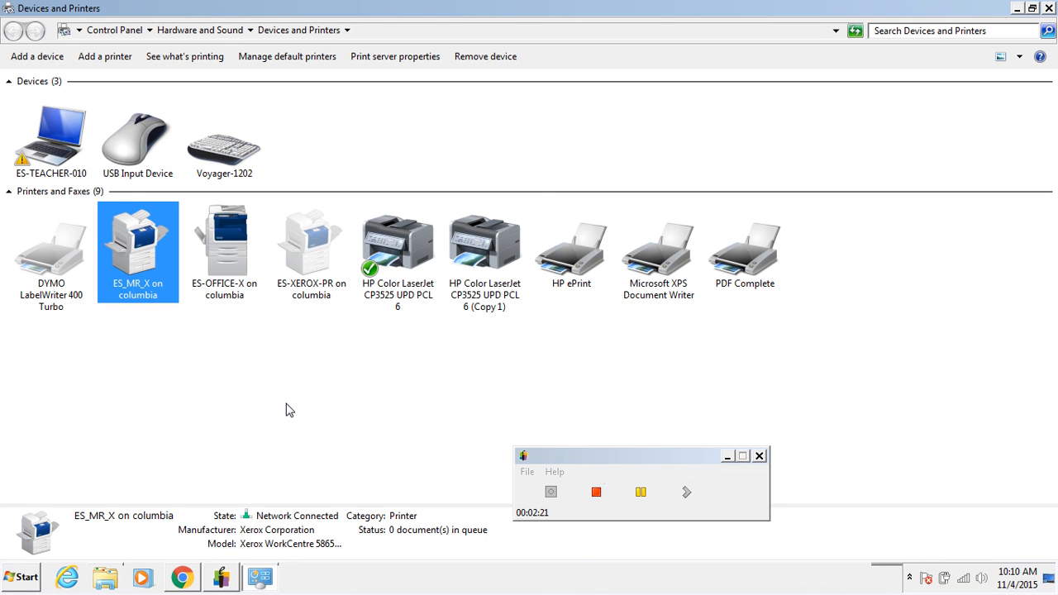
mouse_move(565, 431)
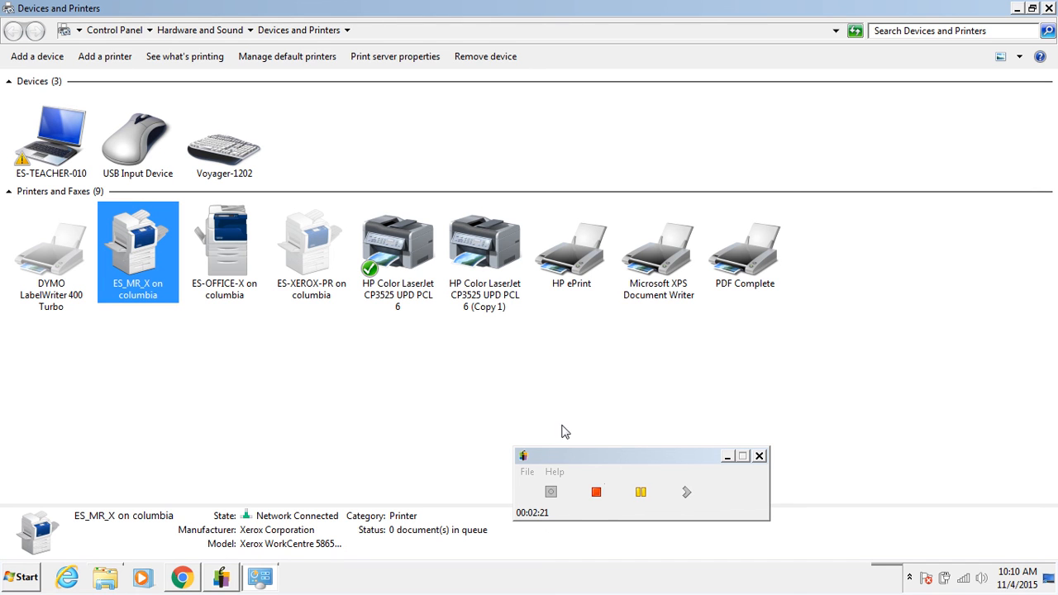
left_click(639, 493)
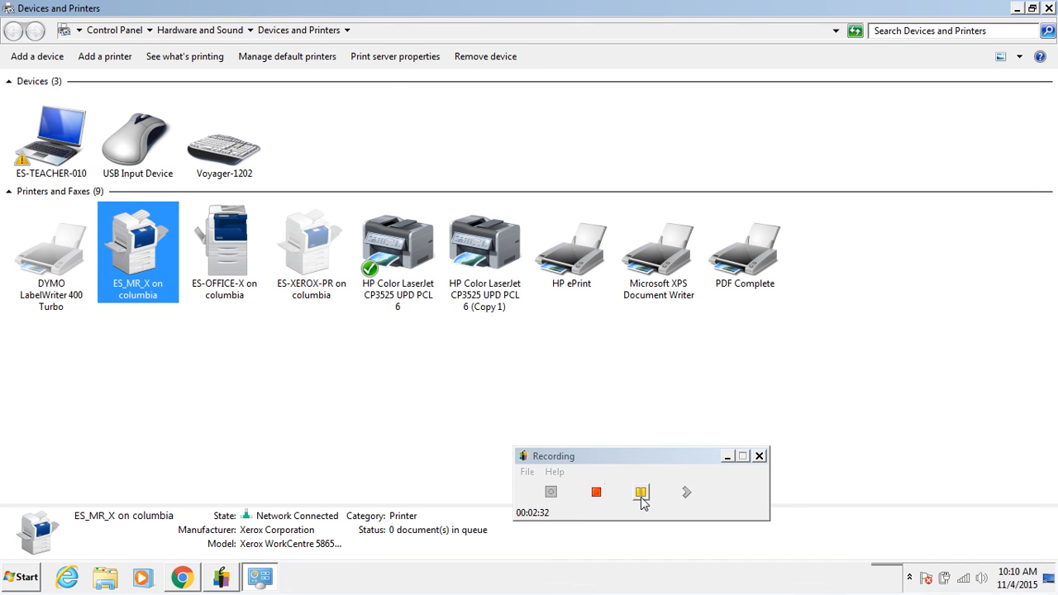